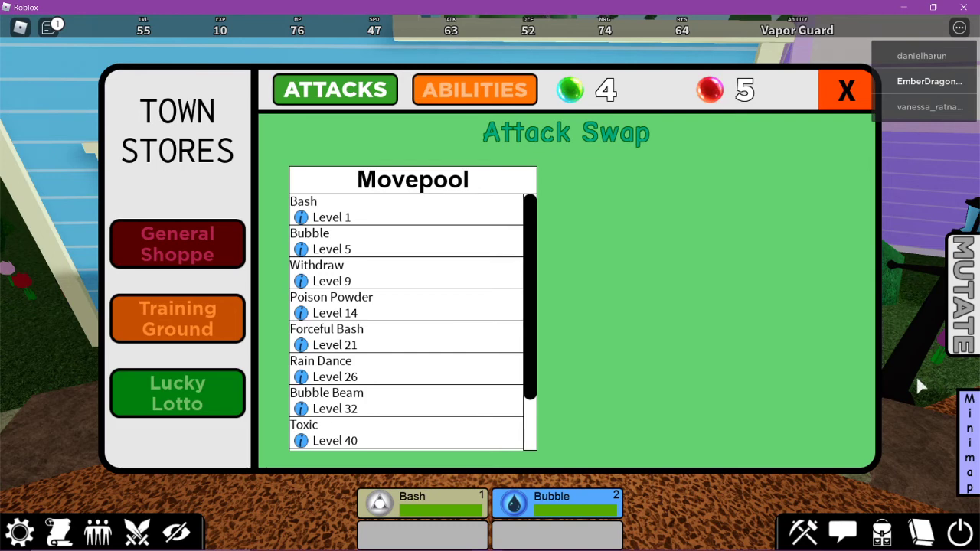
pyautogui.moveTo(815, 381)
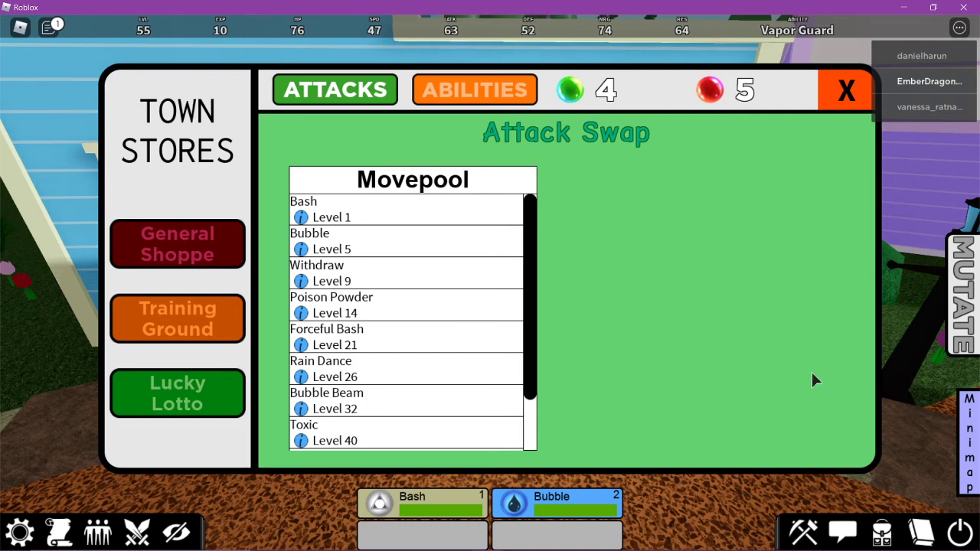
pyautogui.moveTo(563, 403)
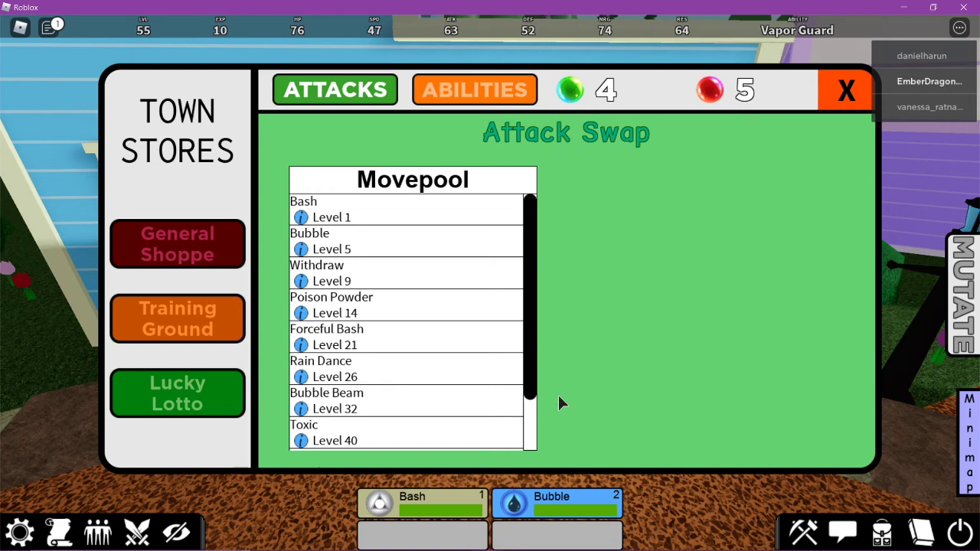
# Step: Scroll the movepool down to Self-Destruct and confirm learning it as the third attack
pyautogui.scroll(-3)
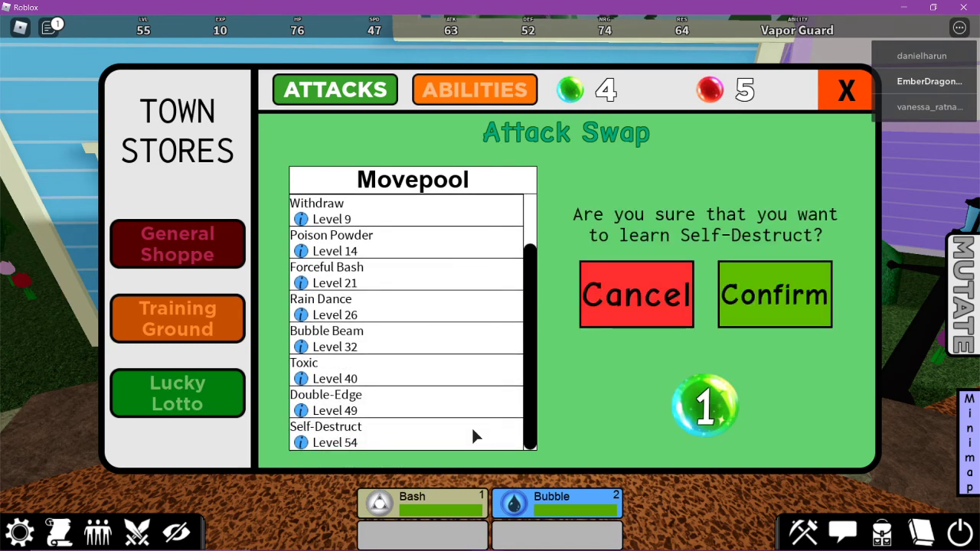
pyautogui.click(775, 294)
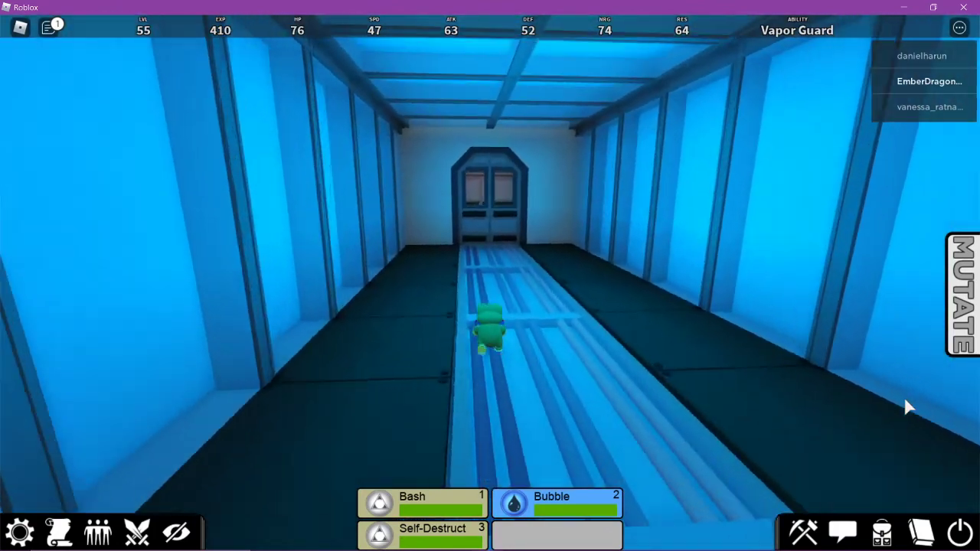
pyautogui.press('w')
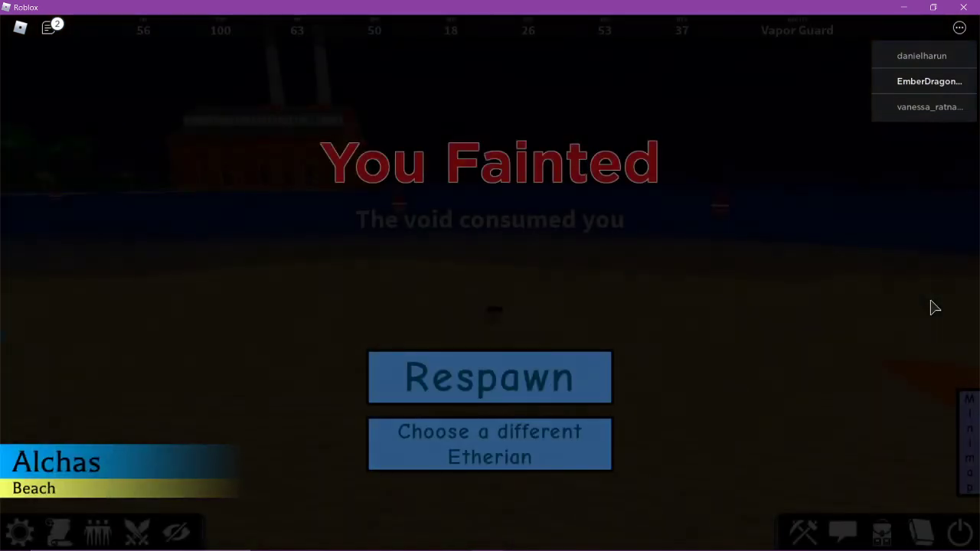
# Step: Respawn the fainted level 56 Etherian from the You Fainted screen
pyautogui.click(489, 377)
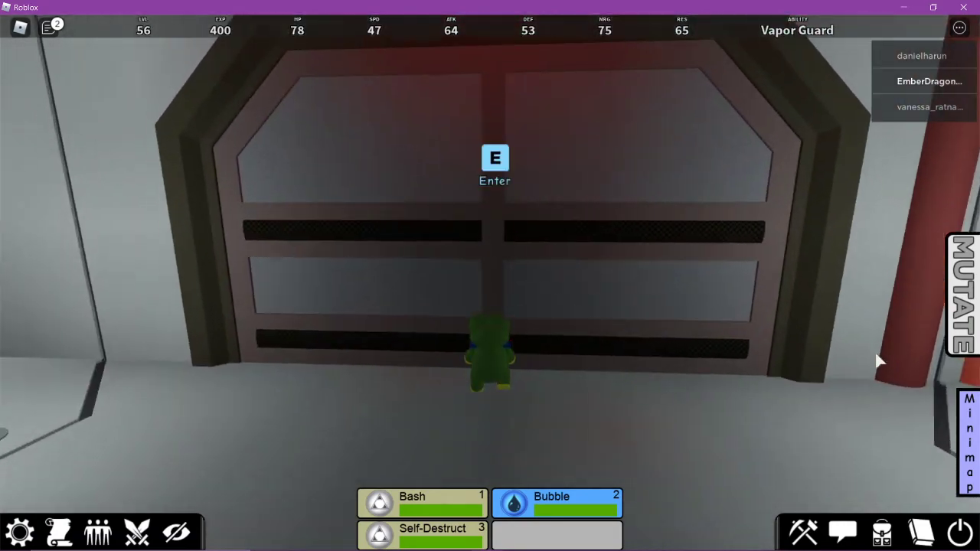
# Step: Enter through the large metal door and take the ancient flute from the crates
pyautogui.press('e')
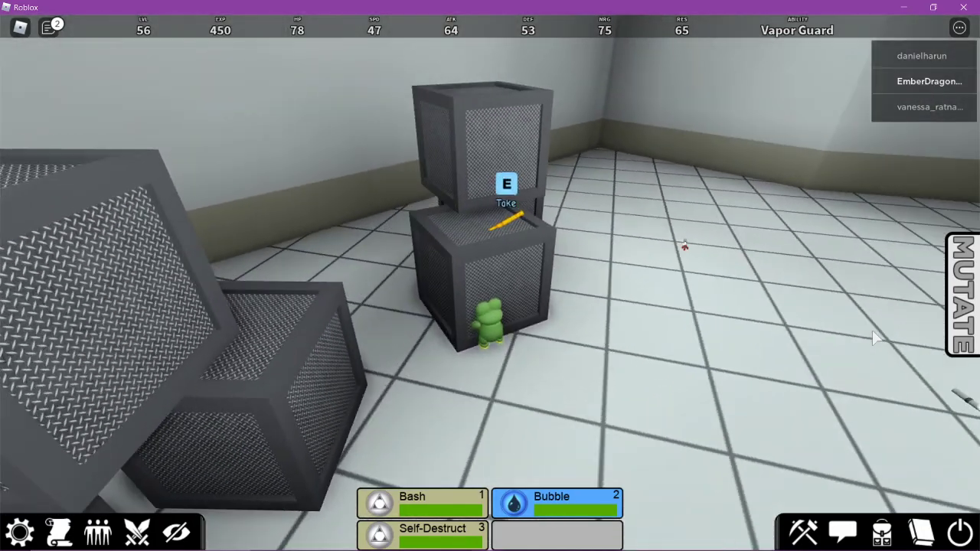
pyautogui.press('e')
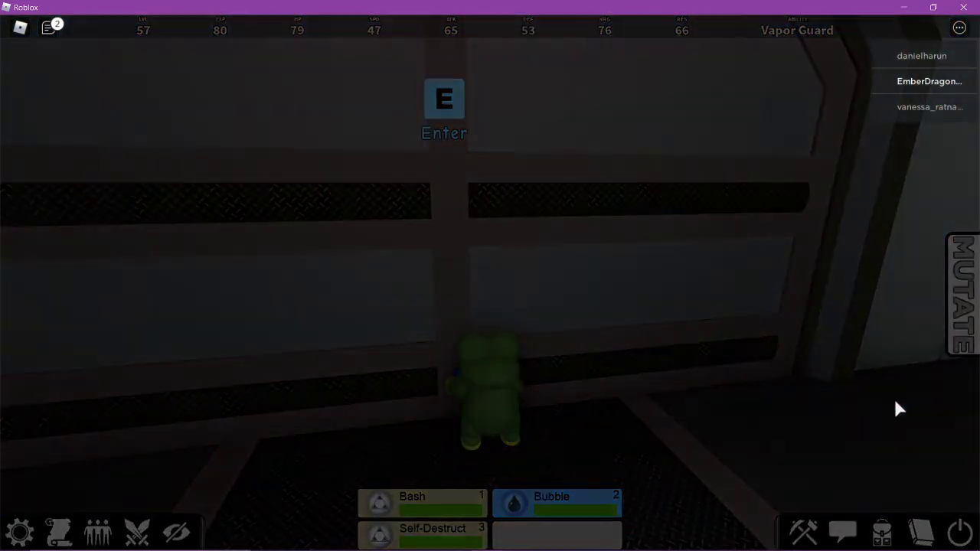
pyautogui.press('e')
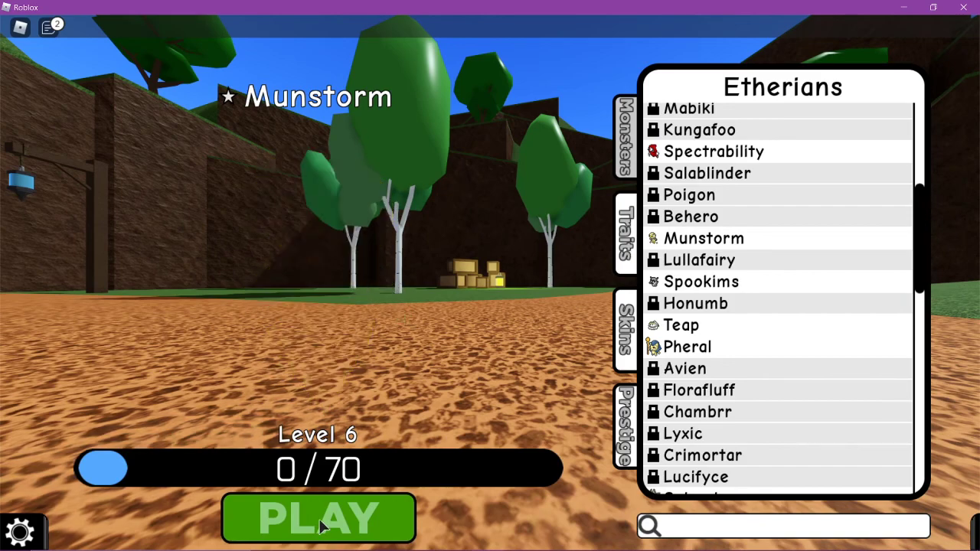
# Step: Start playing as Munstorm, loading into the Alchean Desert of Alchas
pyautogui.click(314, 516)
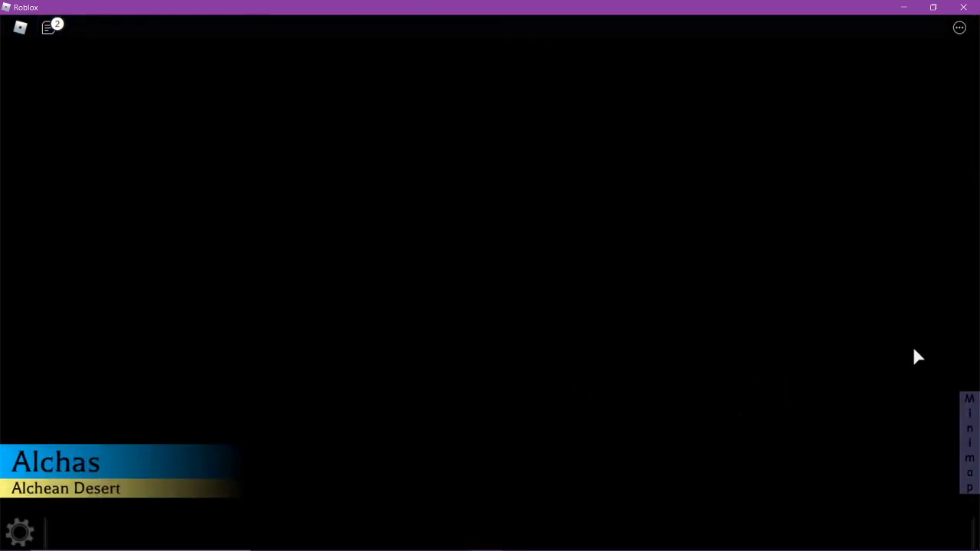